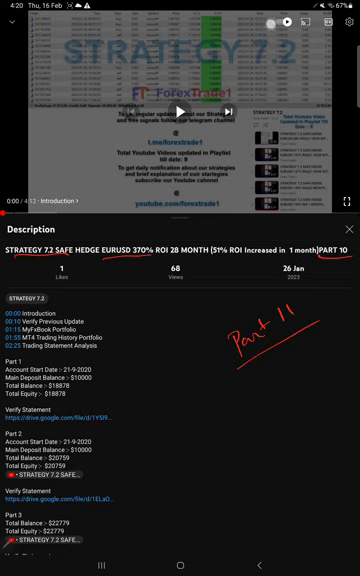
- Show the account's closed trade history, a list of mostly short EURUSD positions
scroll(down, 3)
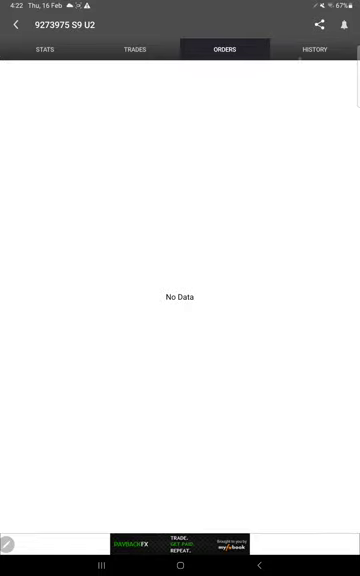
click(316, 50)
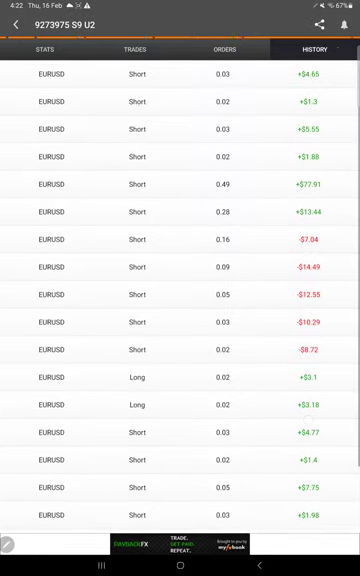
scroll(down, 3)
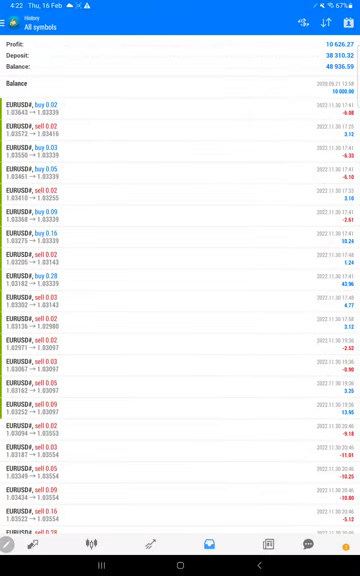
- Scroll the MT4 account history down to the profit, deposit and balance totals
scroll(down, 3)
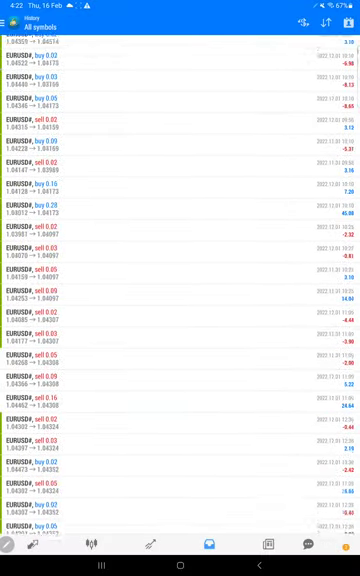
scroll(down, 3)
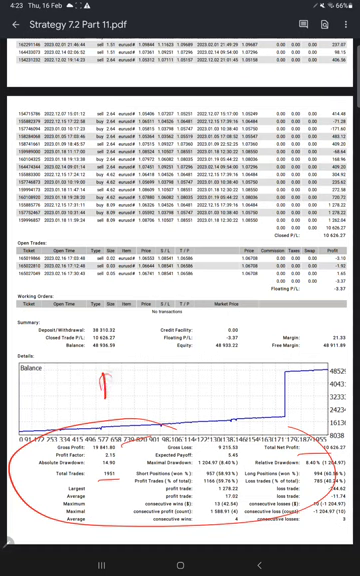
- Handwrite the note 'R:R 1.148' above the circled summary beside the balance chart
drag(100, 384, 140, 390)
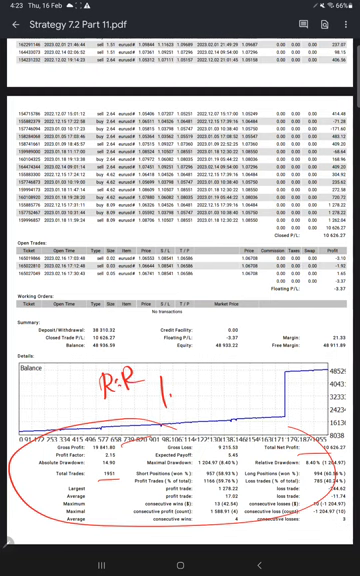
text(1:4S)
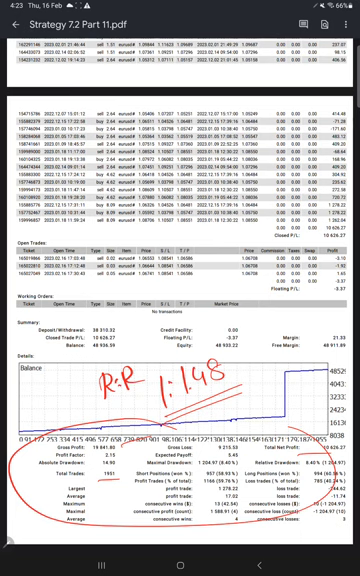
drag(118, 300, 128, 330)
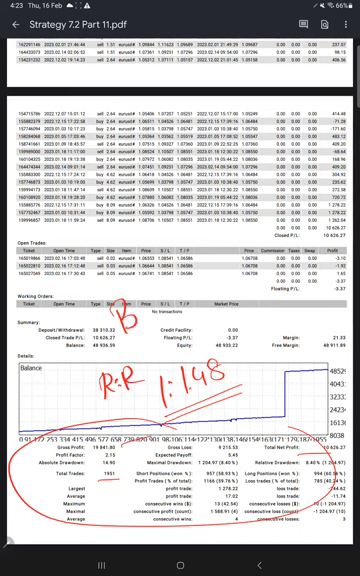